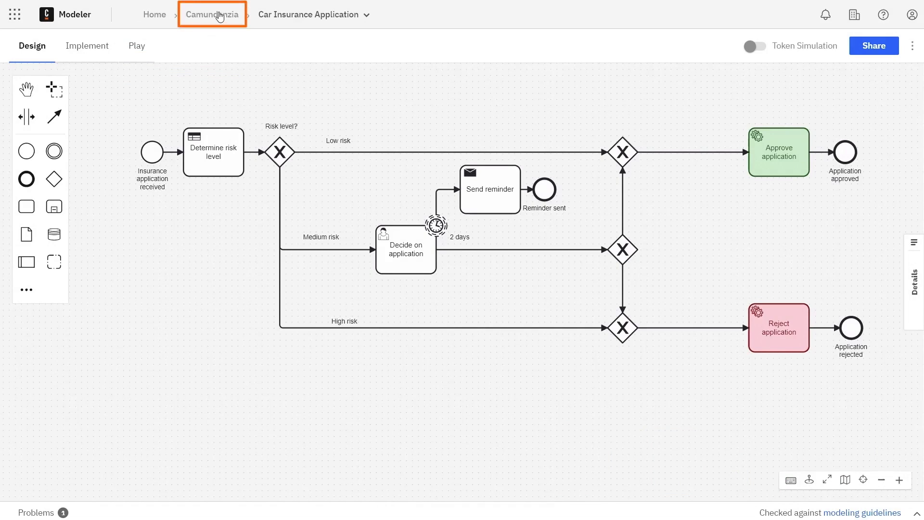
Step: From the Camundanzia project, open the Collaborators panel and start adding a user
click(212, 14)
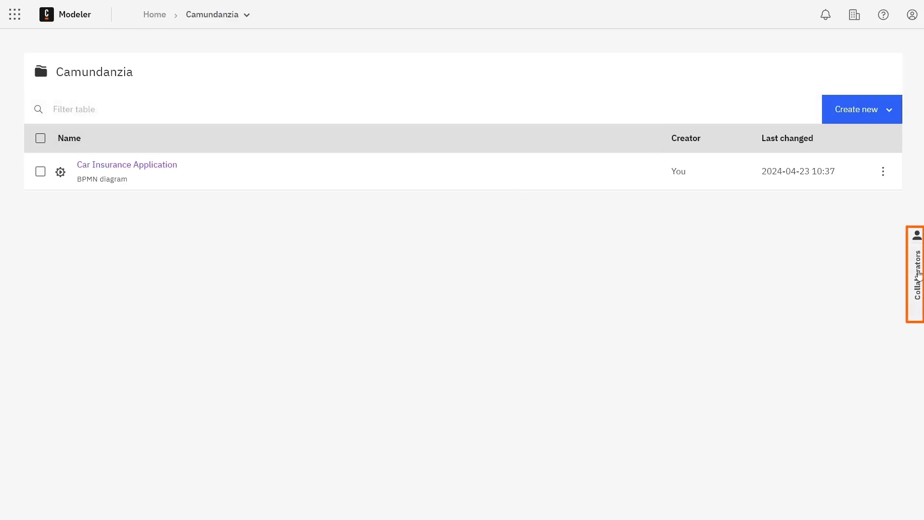
click(915, 273)
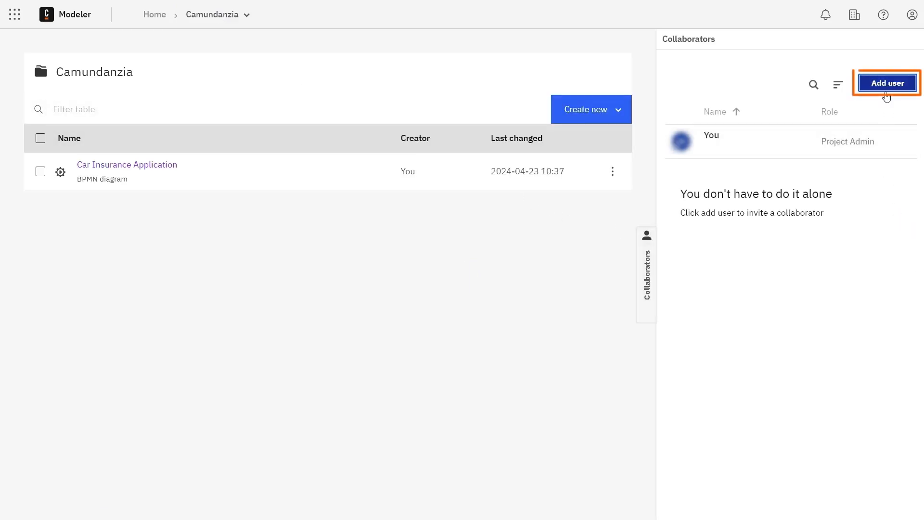
click(887, 83)
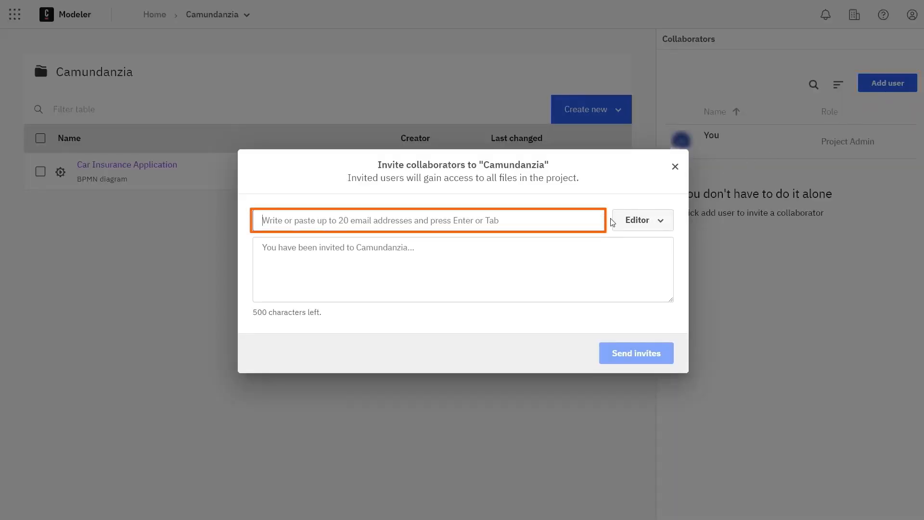
click(641, 220)
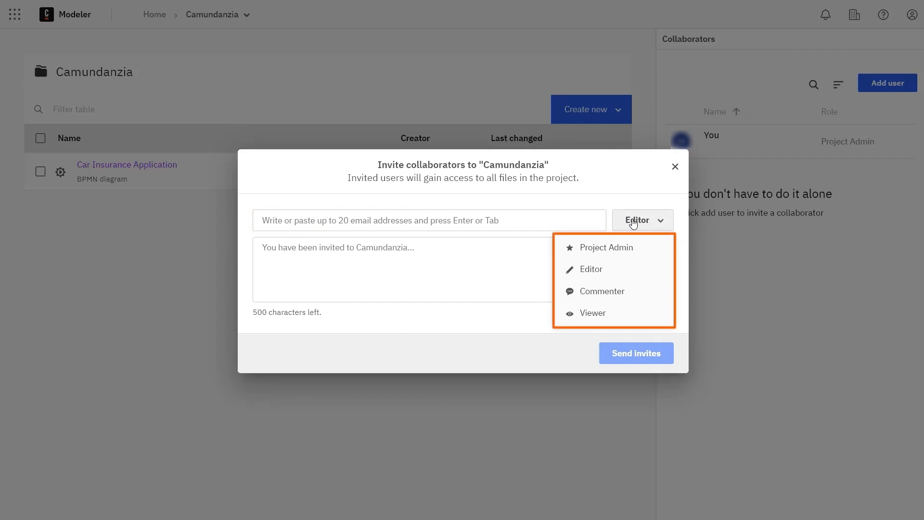
mouse_move(606, 246)
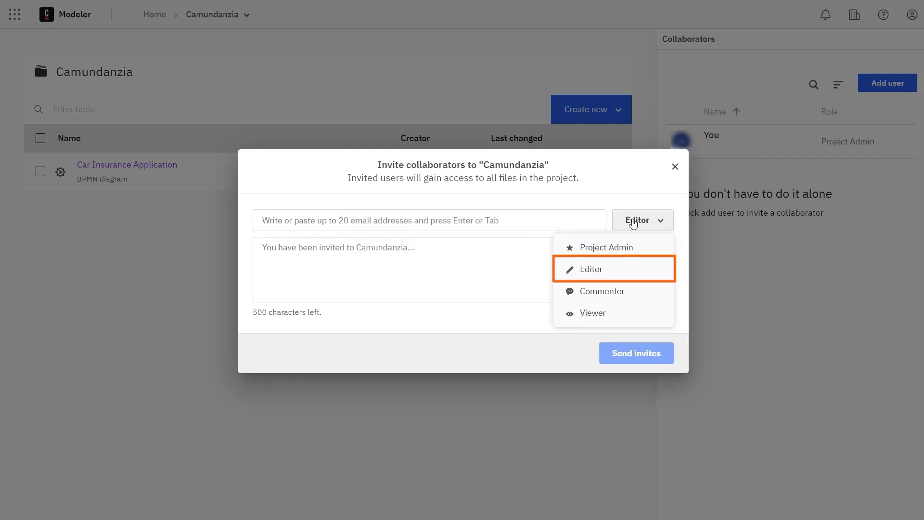
mouse_move(590, 268)
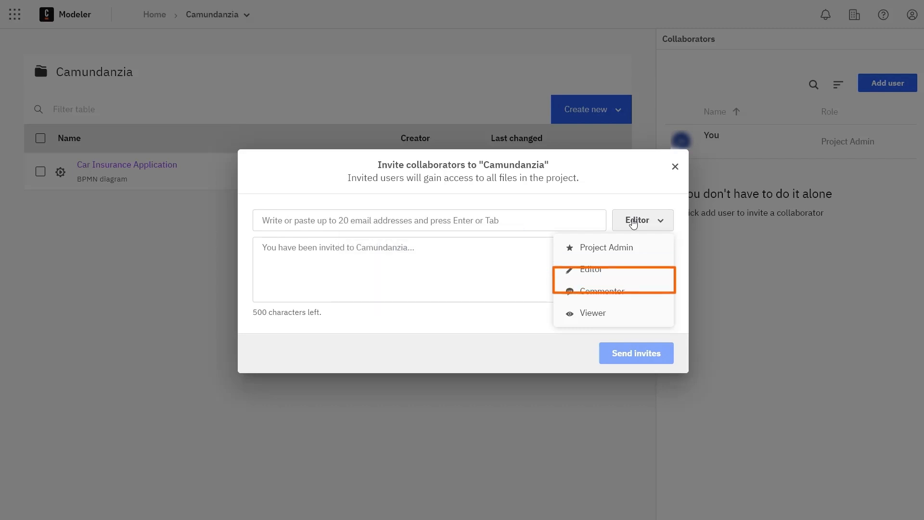
mouse_move(602, 291)
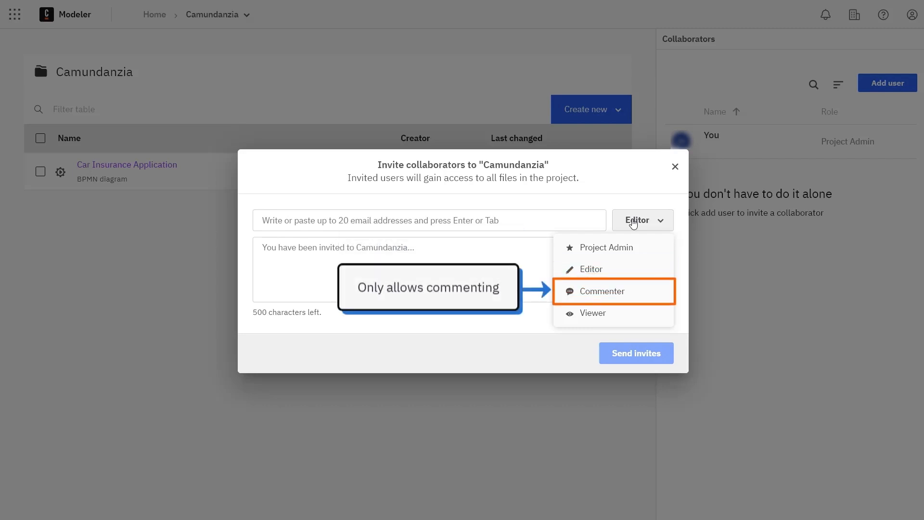
mouse_move(593, 312)
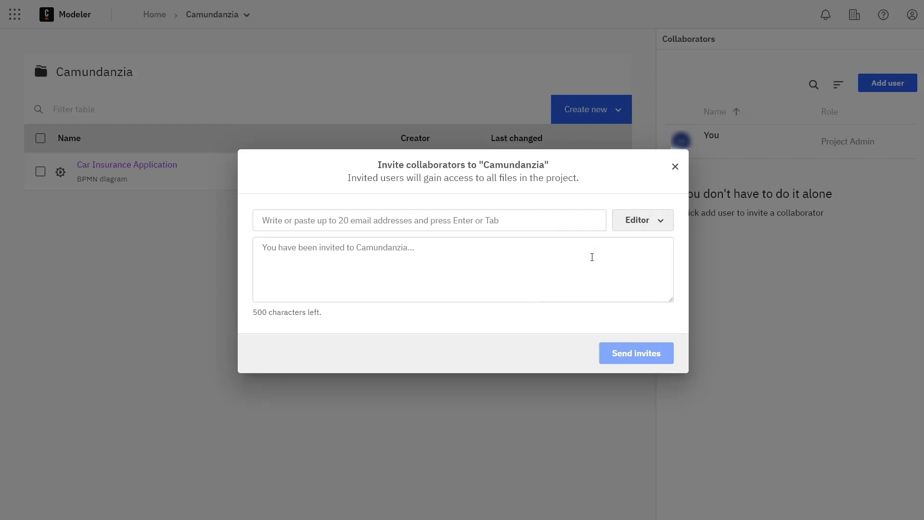
Step: Write 'Here is the new Car Insurance Application process!' as the invite message, then close unsent
text(Here is the new Car Insurance Application proc)
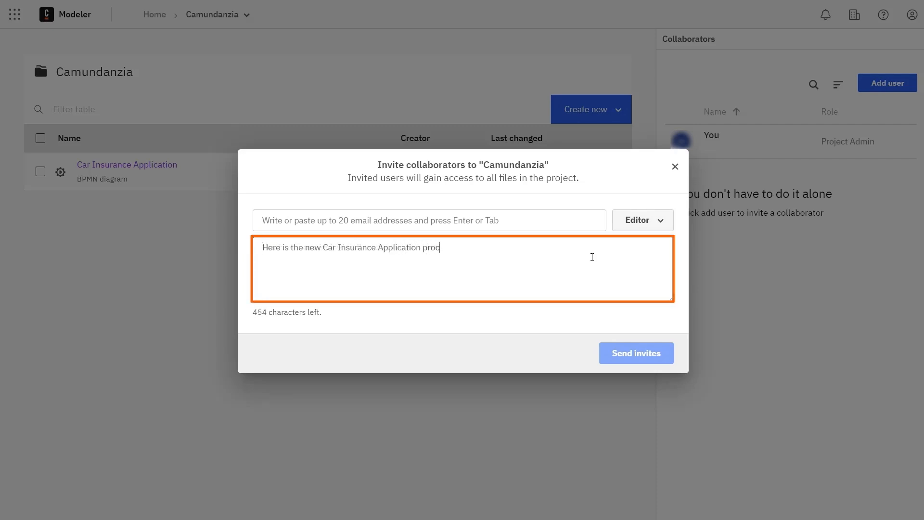
text(ess!)
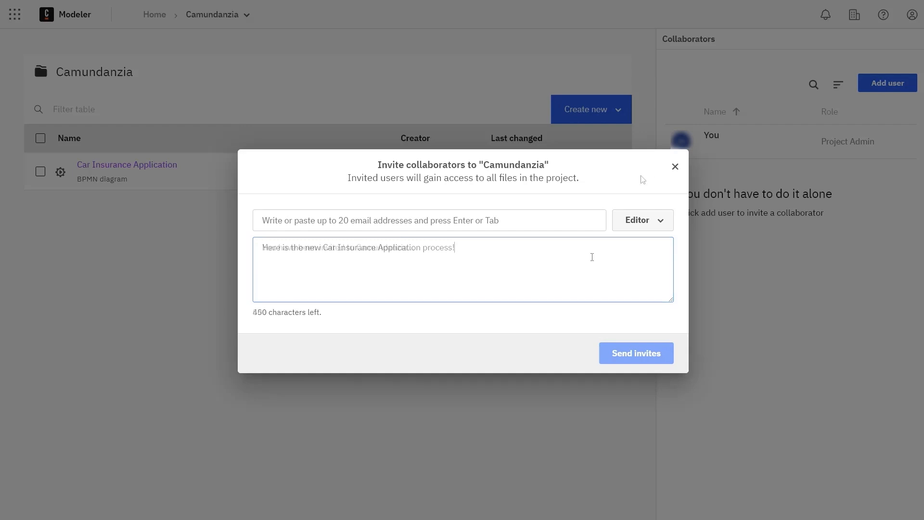
click(675, 166)
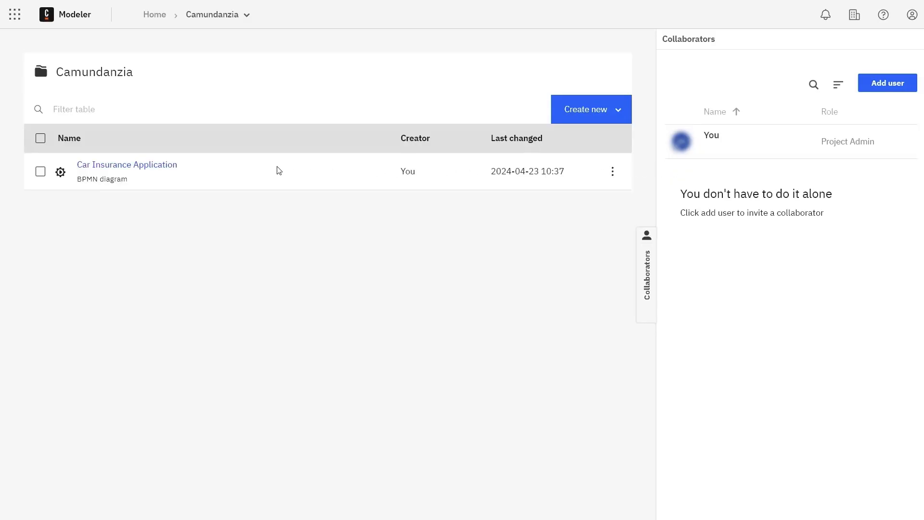
Step: Open Car Insurance Application, create a public share link, and close the Share Diagram dialog
click(126, 165)
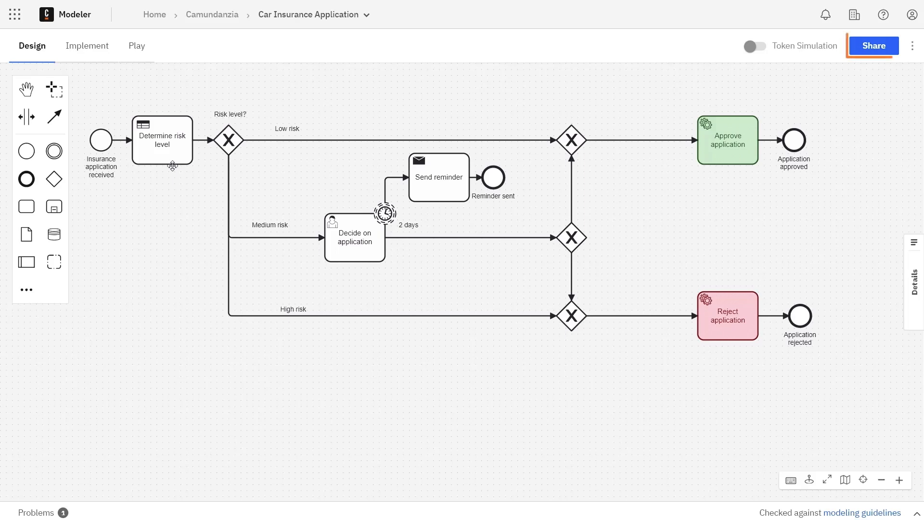
click(873, 45)
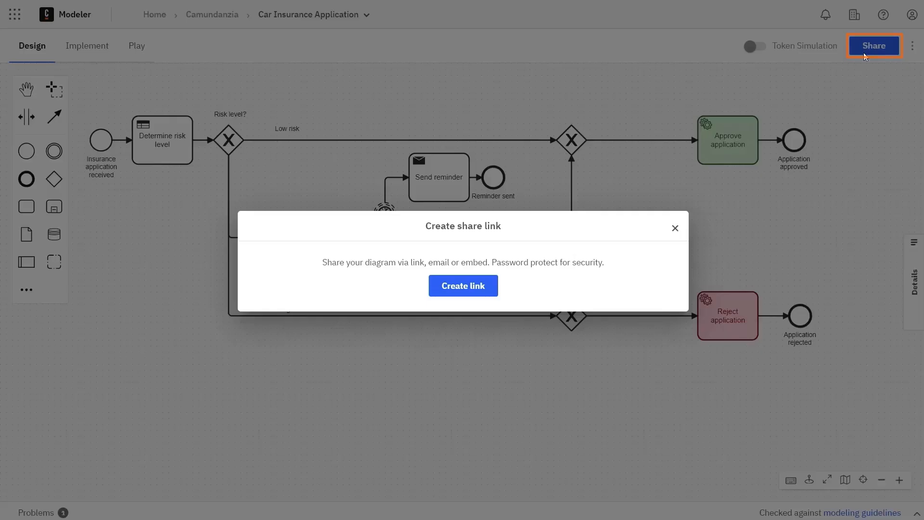
click(462, 285)
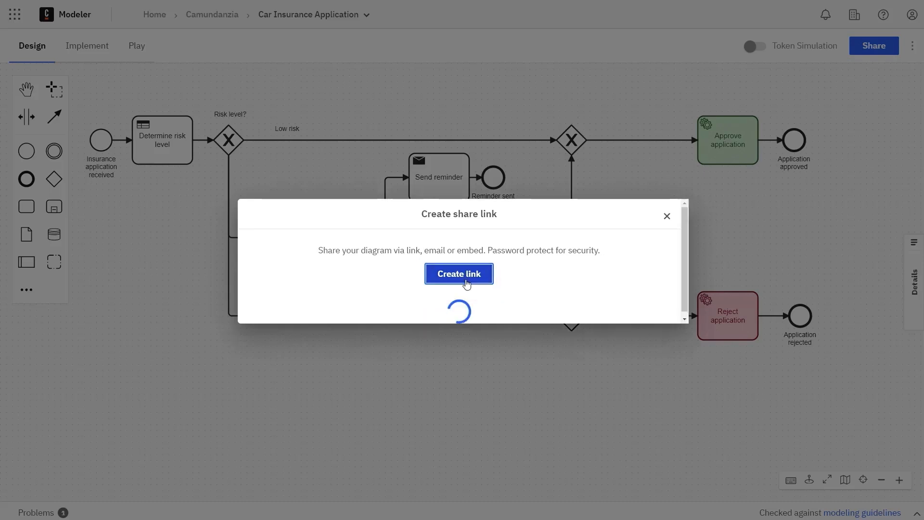
click(459, 274)
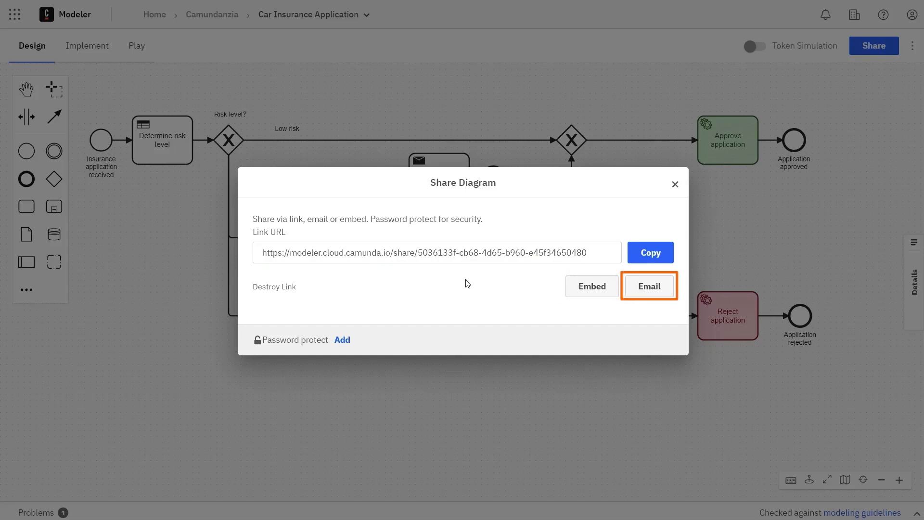
click(674, 184)
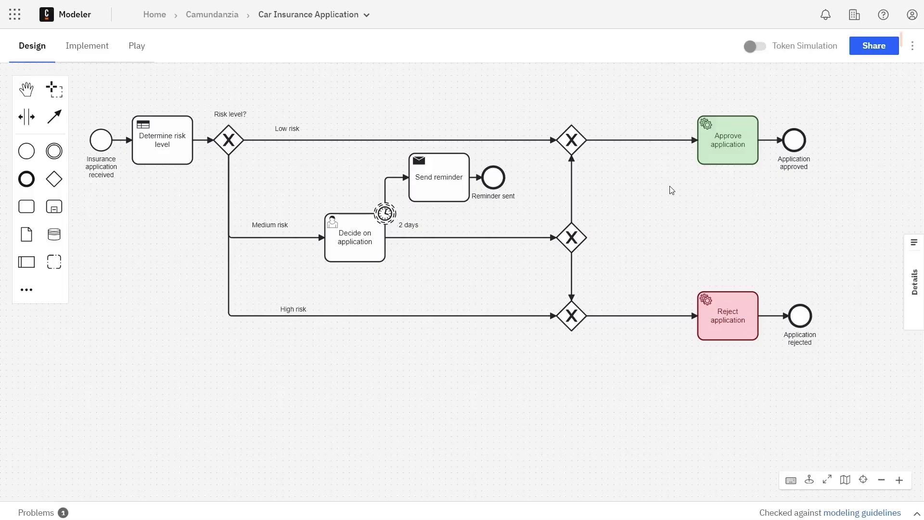
mouse_move(913, 46)
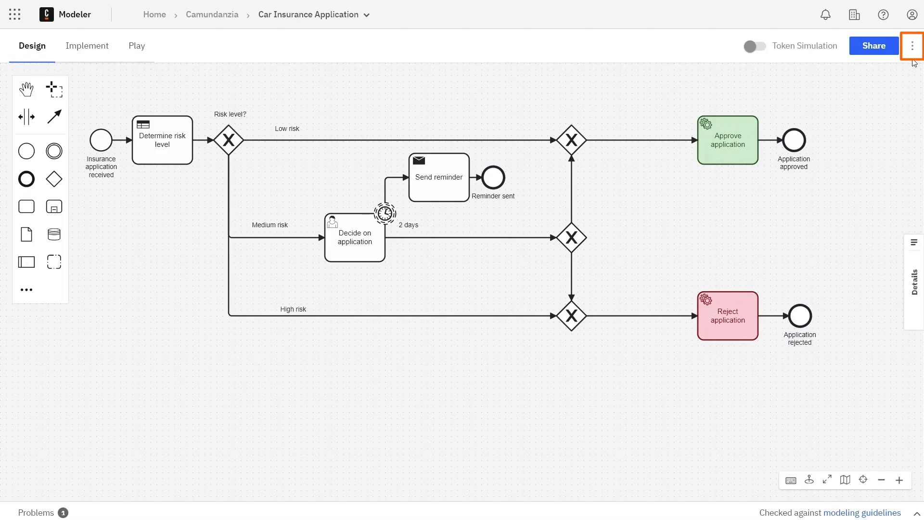
click(913, 46)
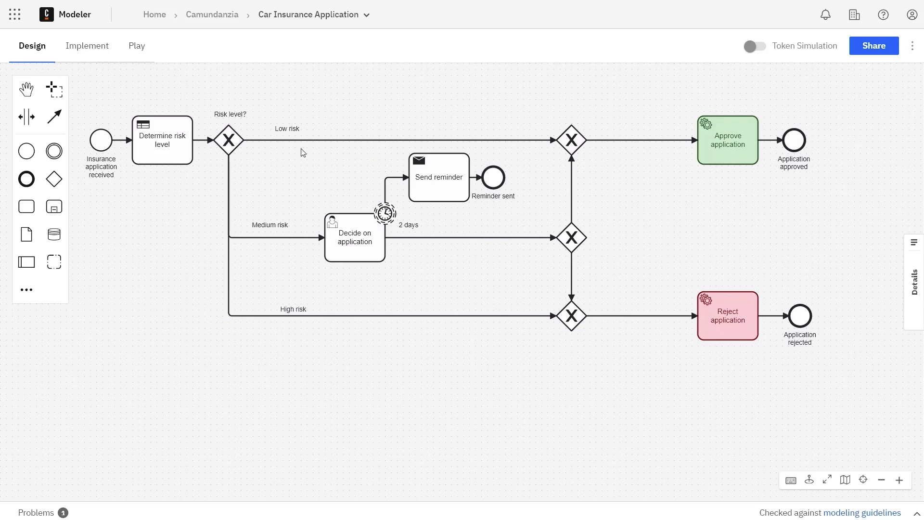
Step: Annotate Determine risk level with 'This task evaluates the information from the application.'
click(162, 140)
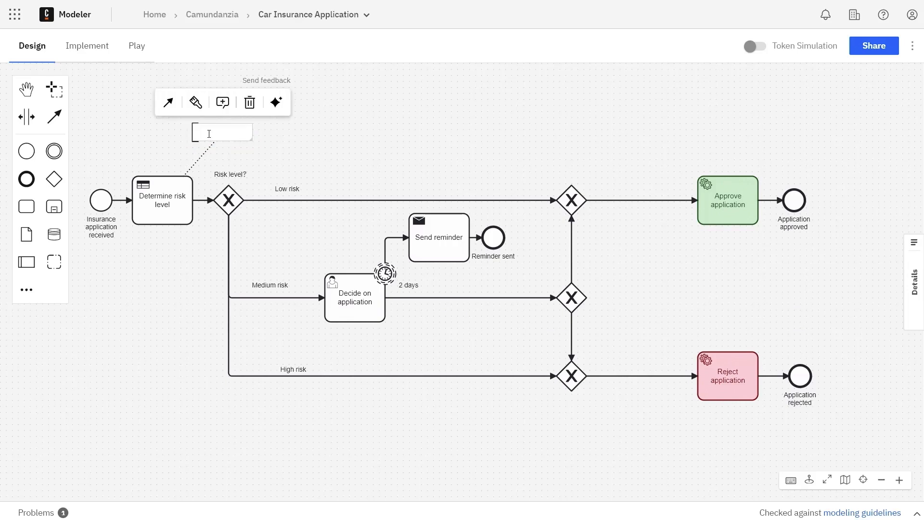
text(This task evaluates the information from the application.)
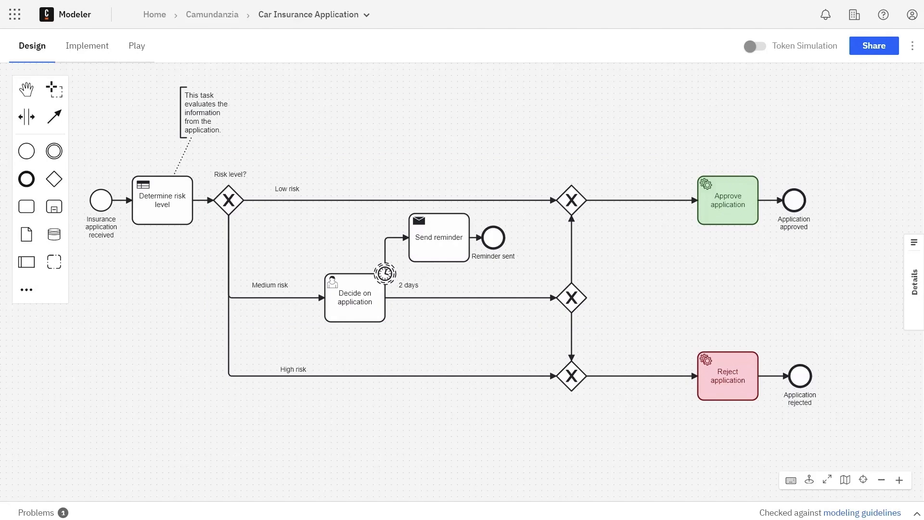
mouse_move(571, 298)
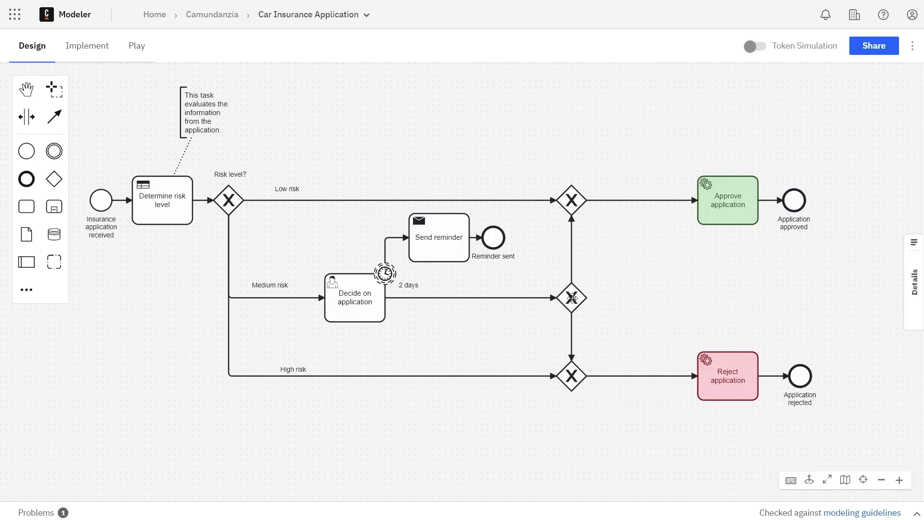
Step: Post the comment 'Please review.' on the medium-risk merge gateway and open its options
click(571, 297)
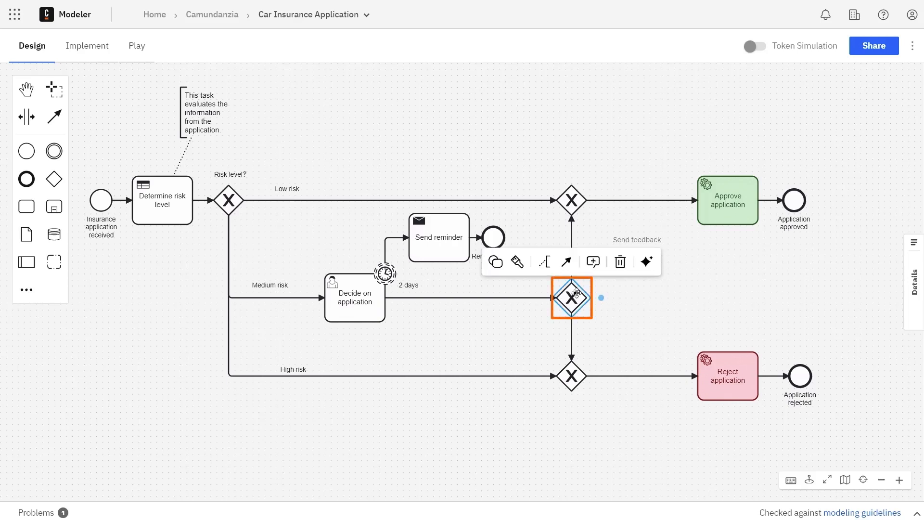
mouse_move(593, 262)
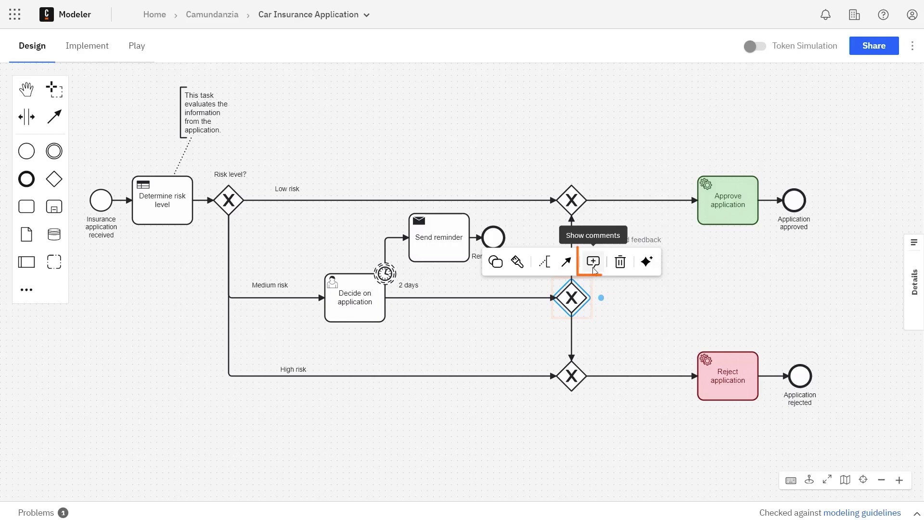
click(593, 261)
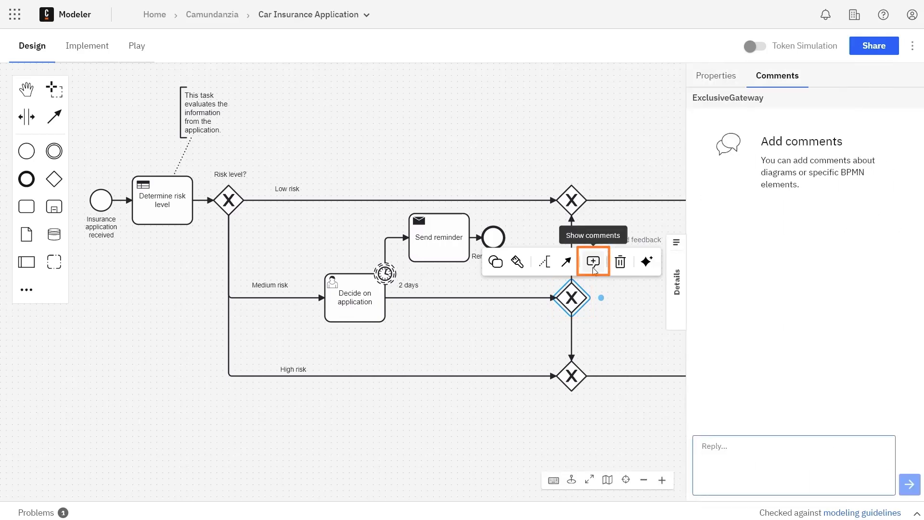
text(Please review @)
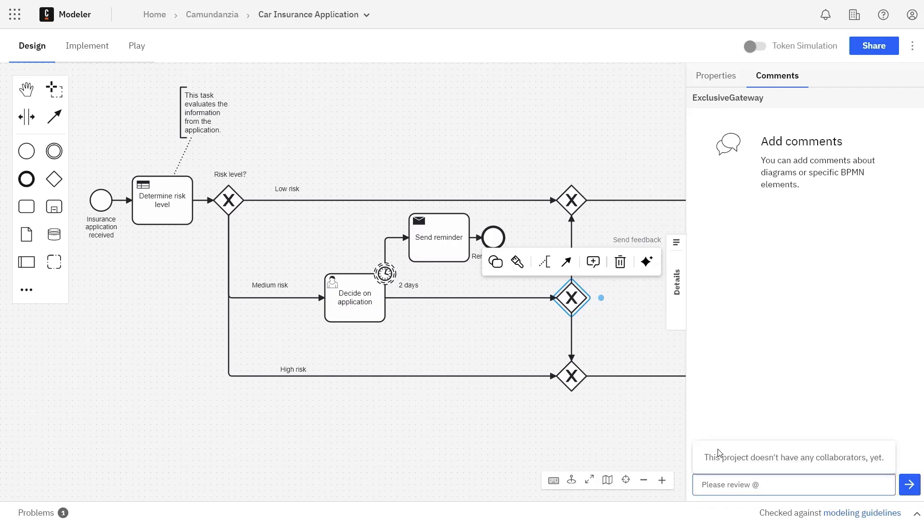
click(793, 484)
text(.)
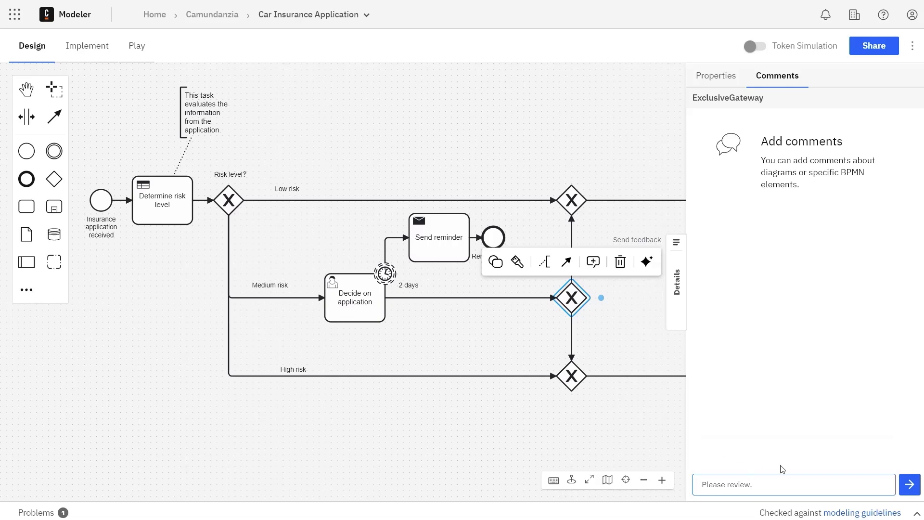
click(910, 483)
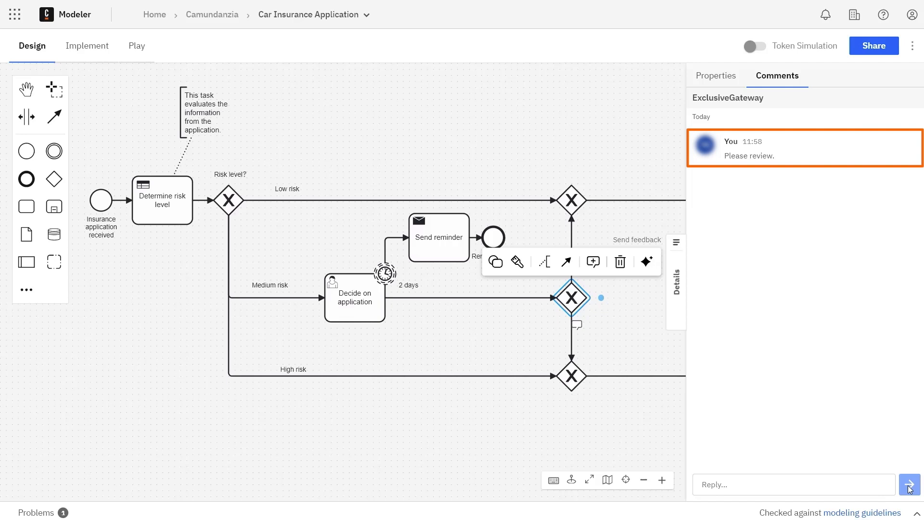
mouse_move(868, 202)
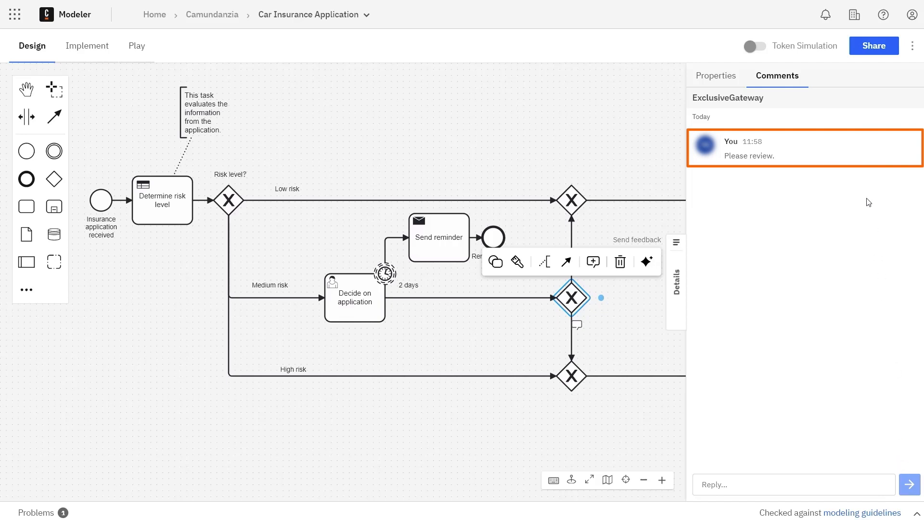
mouse_move(906, 145)
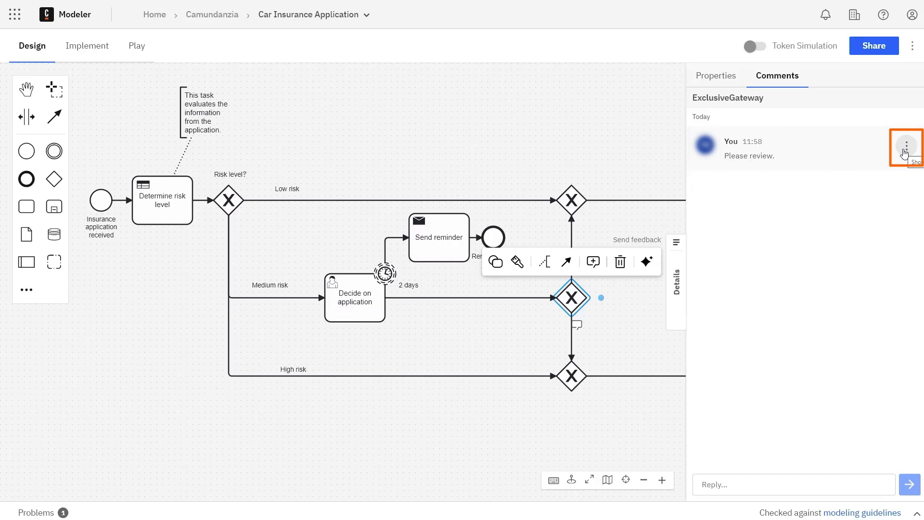
click(906, 145)
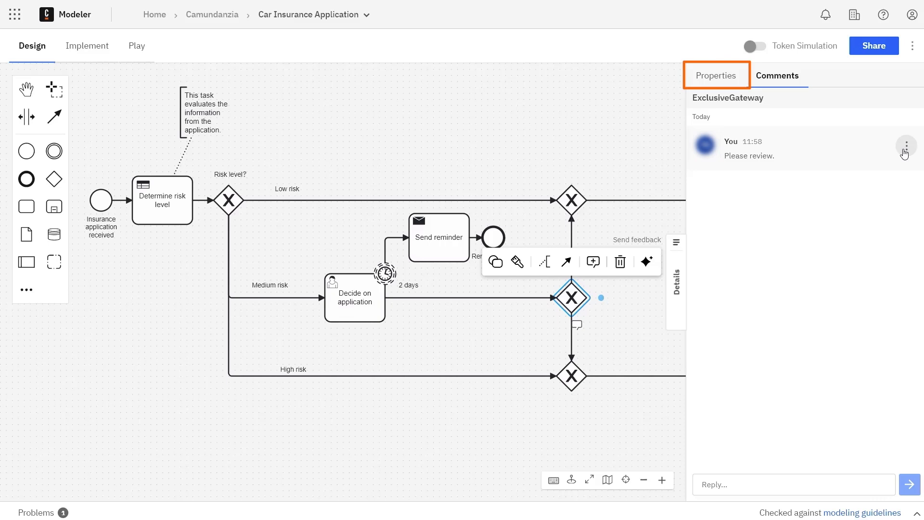
Step: Set the gateway's documentation to 'For more information about exclusive gateways, visit' plus the docs URL
click(716, 75)
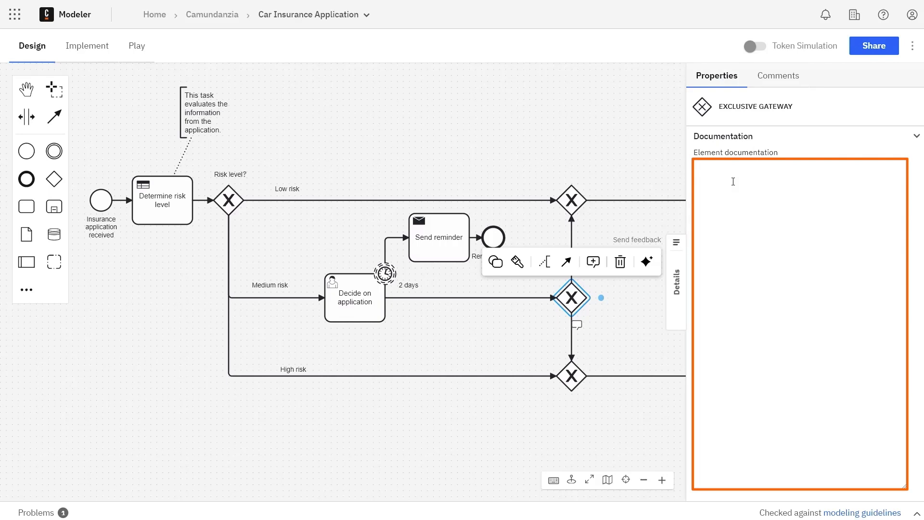
text(For more information about exclusive gateways, visit)
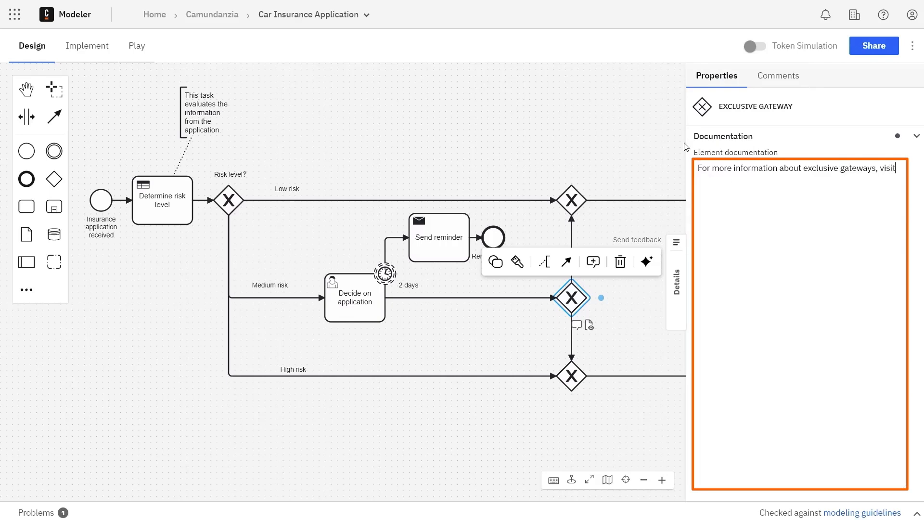
text(https://docs.camunda.io/docs/components/modeler/bpmn/exclusive-gateways/)
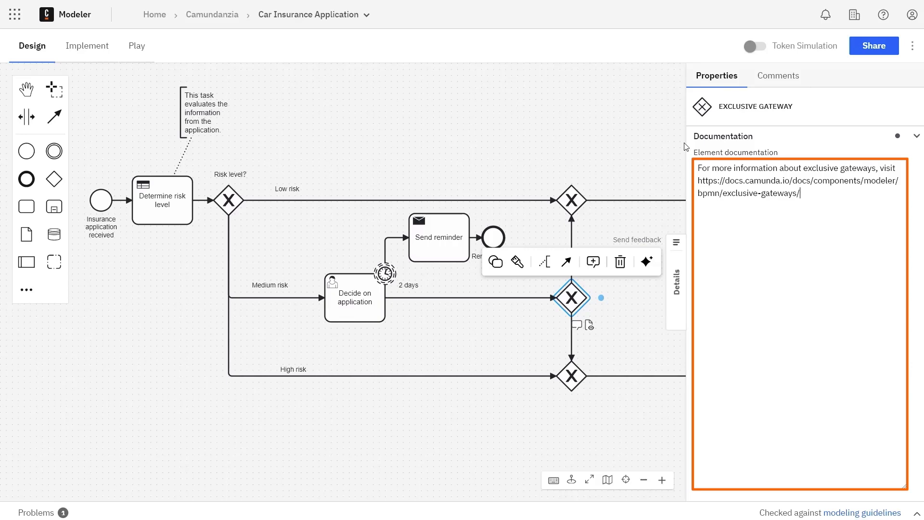